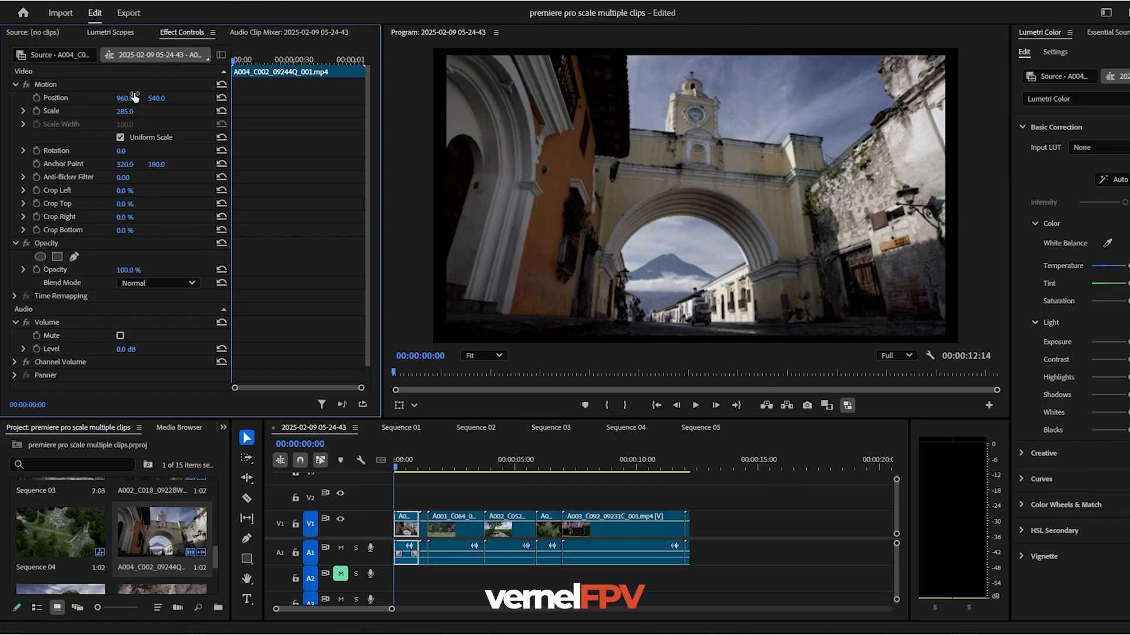
{"action": "mouse_move", "coordinate": [381, 530]}
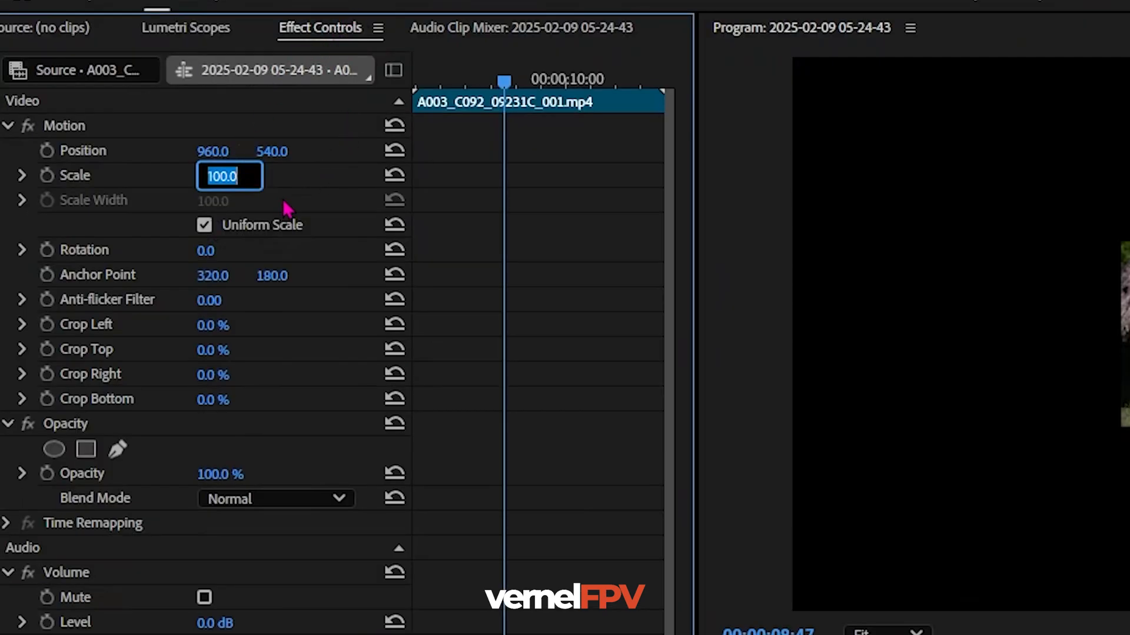
Set the A003 clip's Scale to 174 in Effect Controls
{"action": "type", "text": "174.0"}
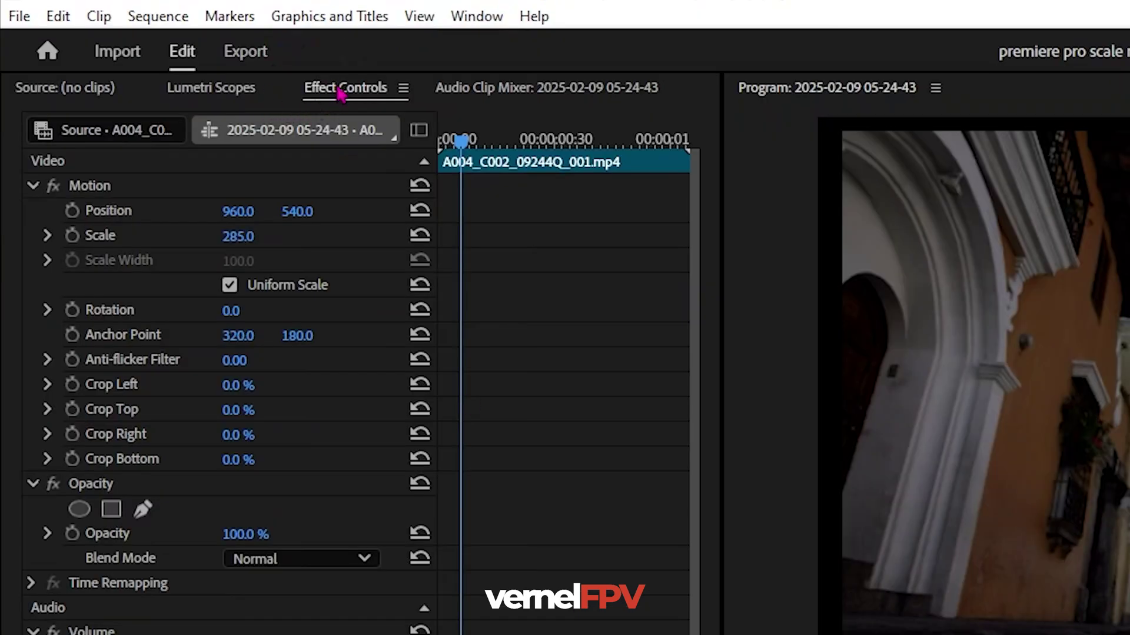
{"action": "mouse_move", "coordinate": [363, 109]}
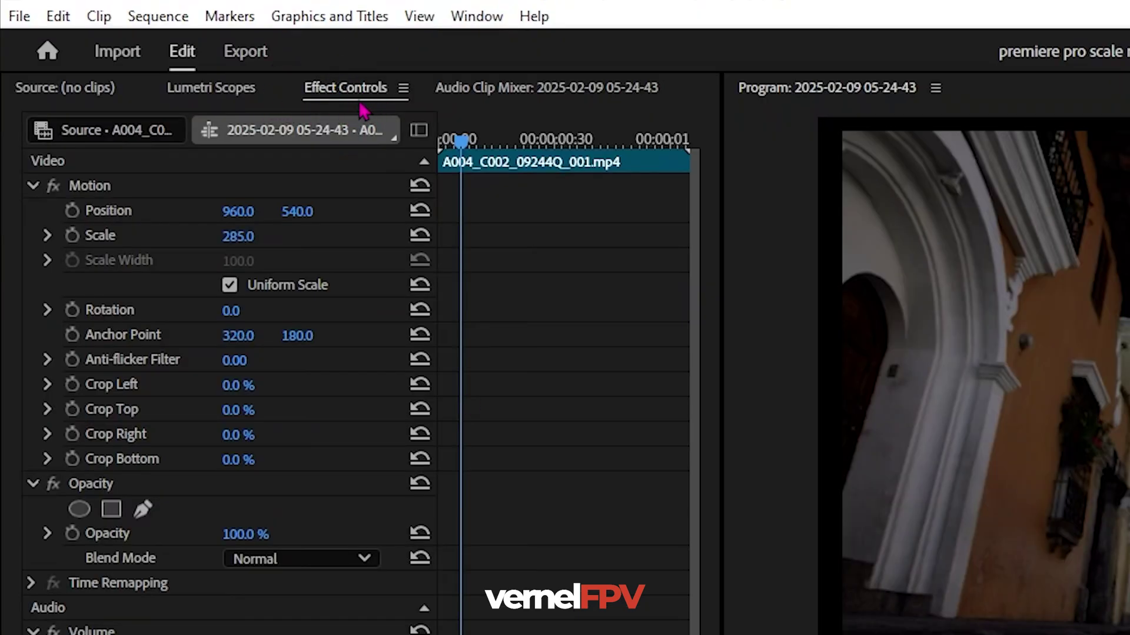
{"action": "left_click", "coordinate": [476, 16]}
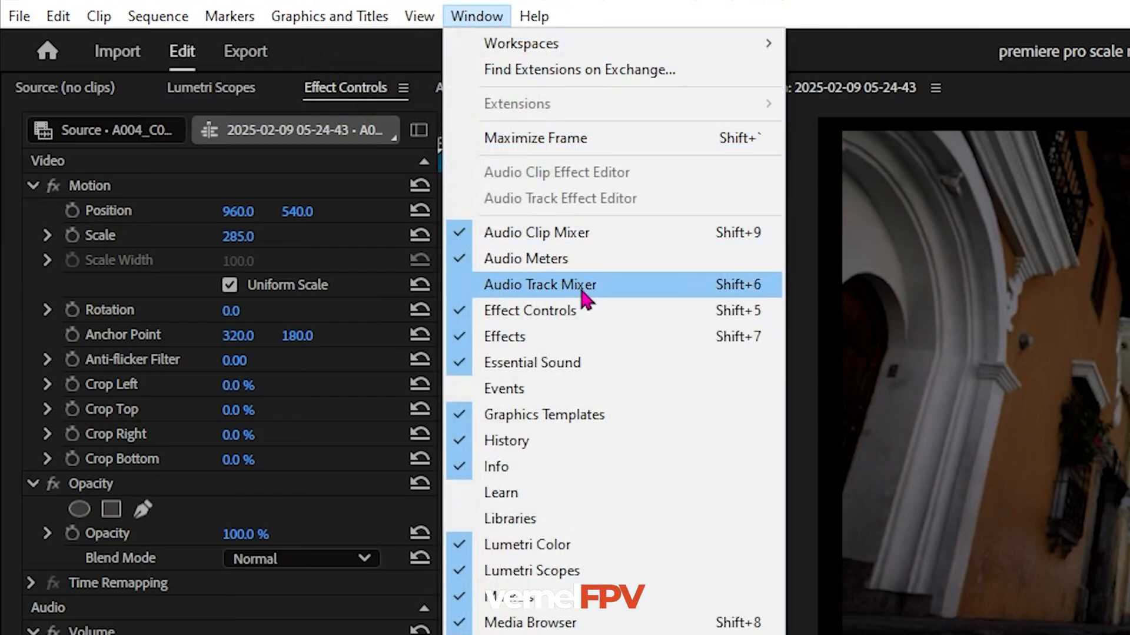
{"action": "mouse_move", "coordinate": [576, 319]}
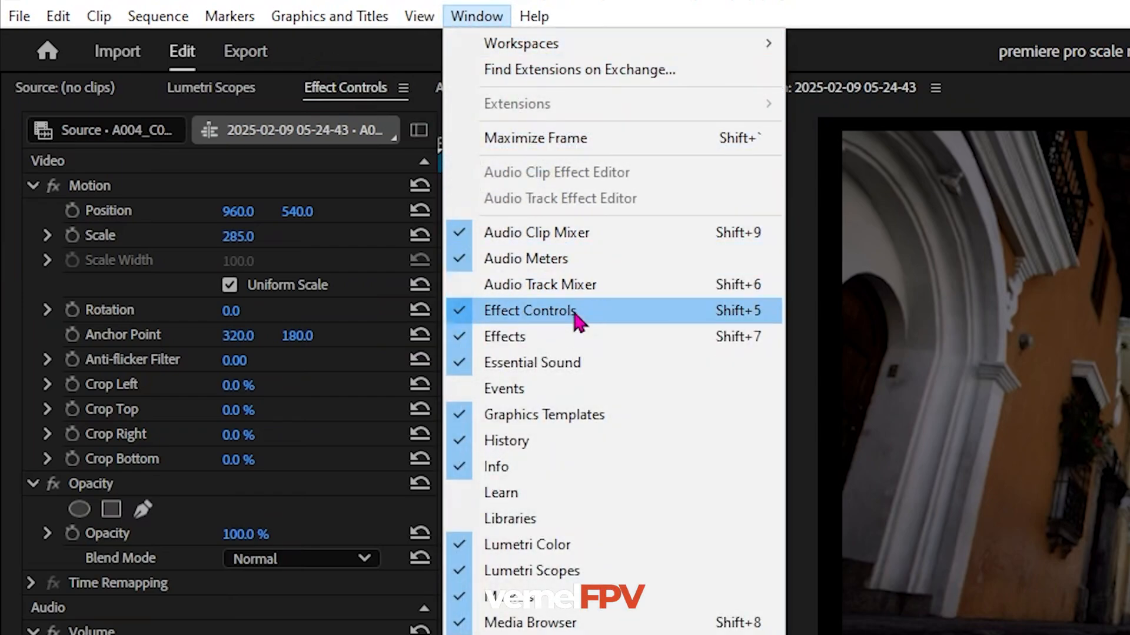
{"action": "left_click", "coordinate": [529, 311]}
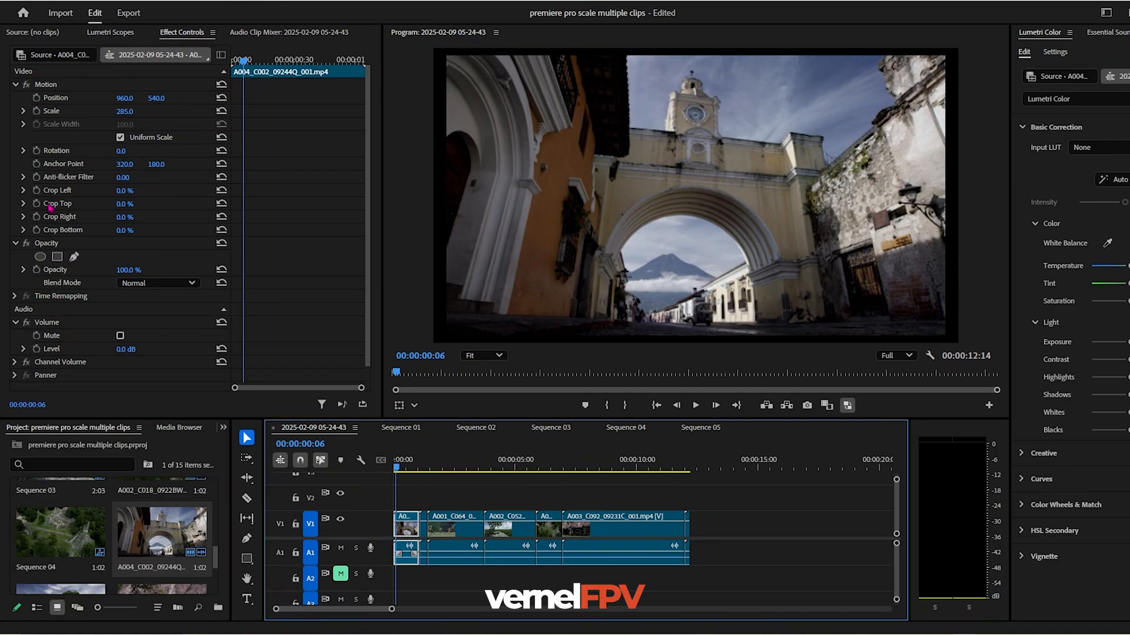
{"action": "mouse_move", "coordinate": [389, 614]}
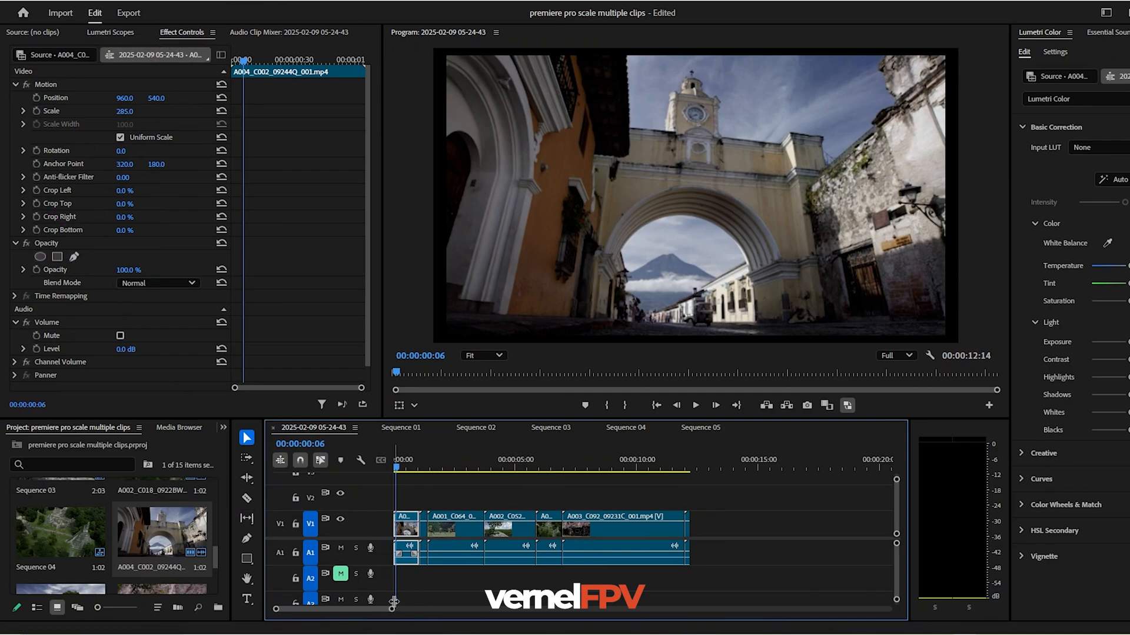
{"action": "mouse_move", "coordinate": [364, 326]}
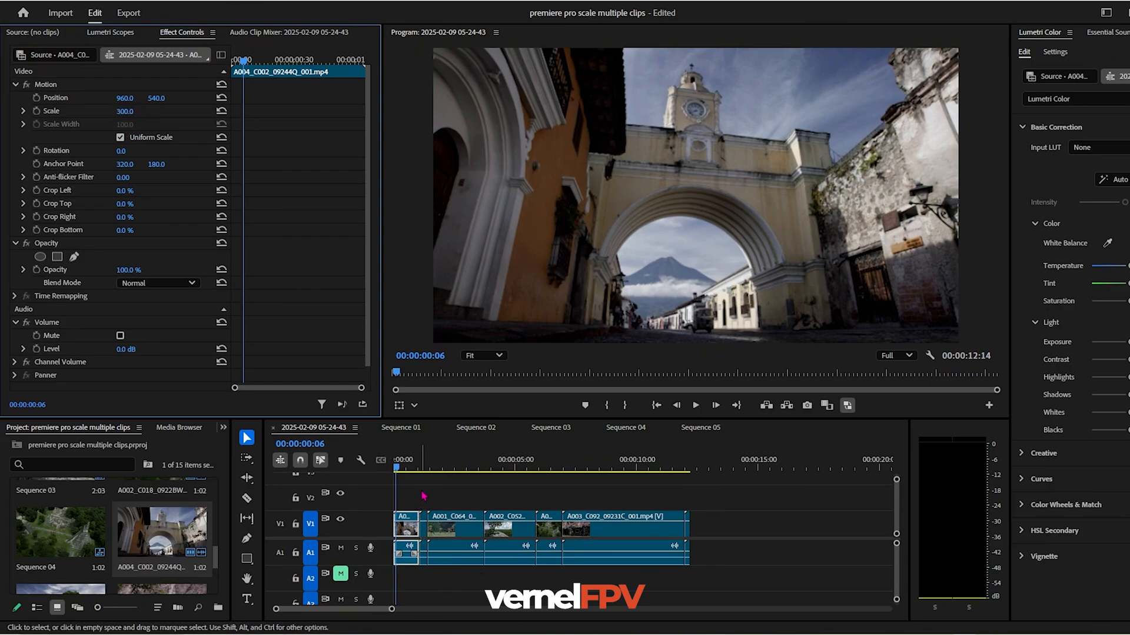
Deselect the first clip after raising its Scale to 300
{"action": "left_click_drag", "start_coordinate": [407, 489], "coordinate": [660, 600]}
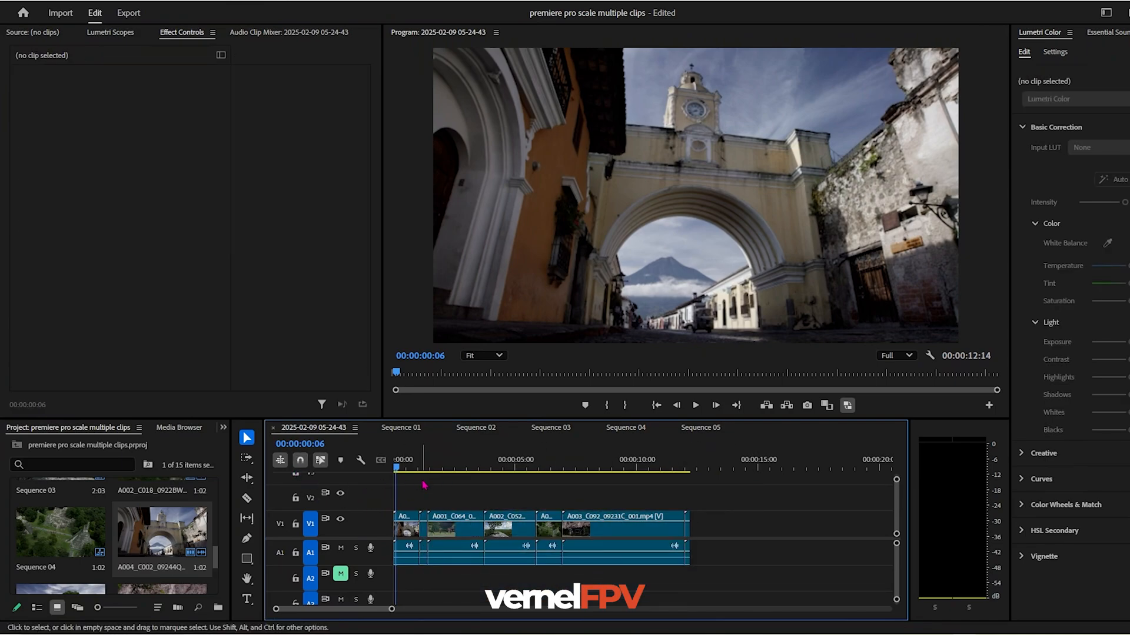
Copy the first clip's Motion settings and paste them onto all timeline clips
{"action": "left_click", "coordinate": [405, 530]}
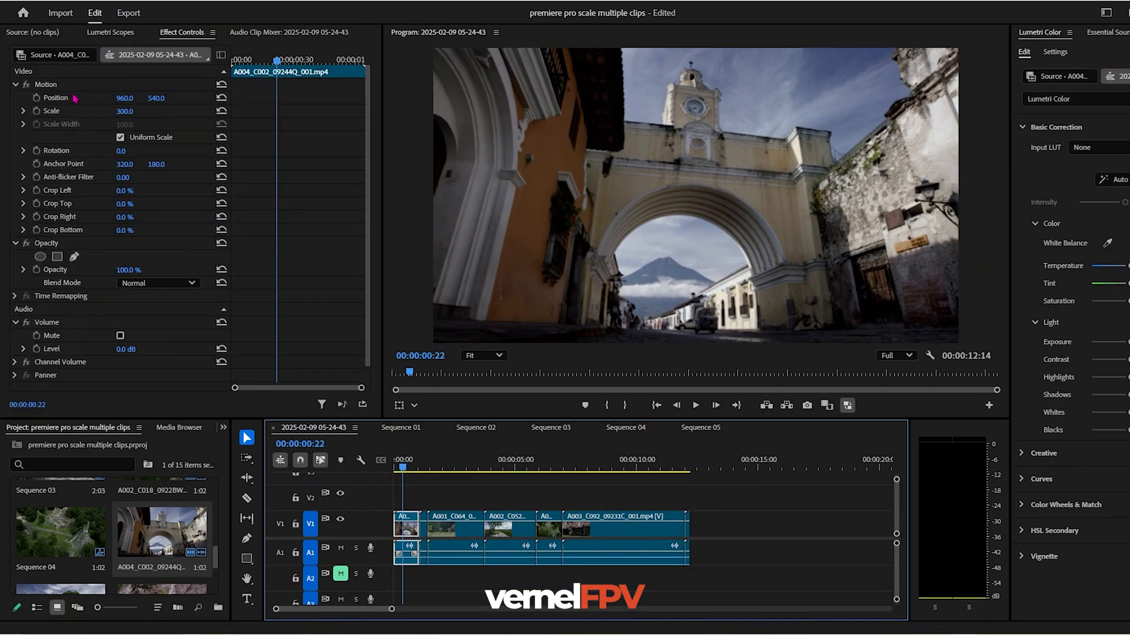
{"action": "left_click", "coordinate": [46, 85]}
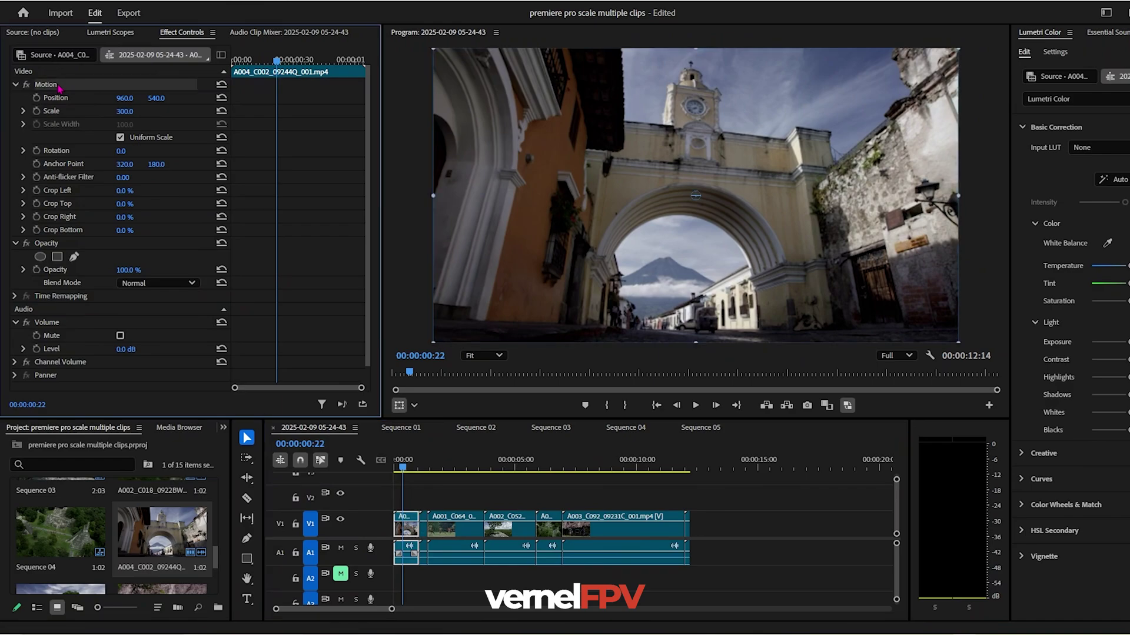
{"action": "right_click", "coordinate": [46, 84]}
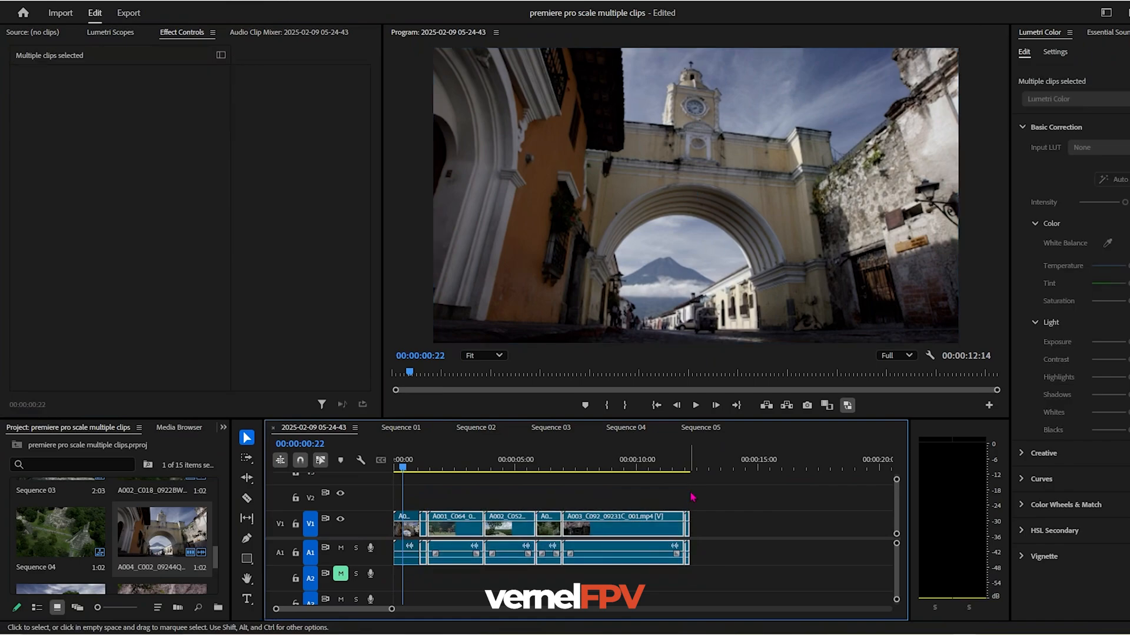
{"action": "key", "text": "Ctrl+v"}
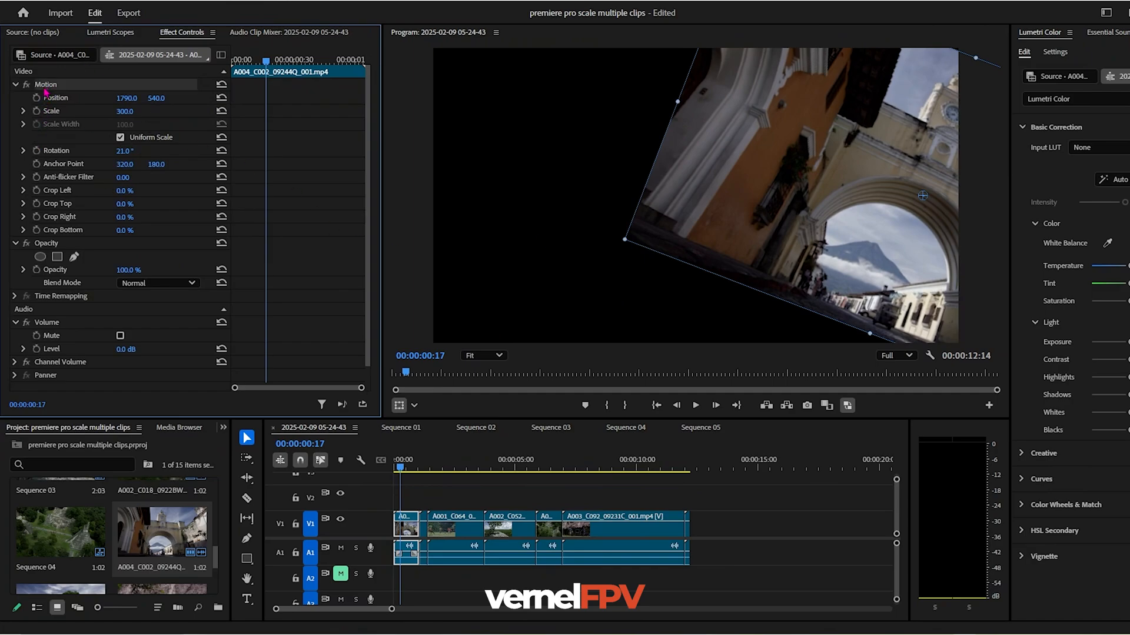
Copy the first clip's Motion with position 1790 and rotation 21°
{"action": "key", "text": "Ctrl+C"}
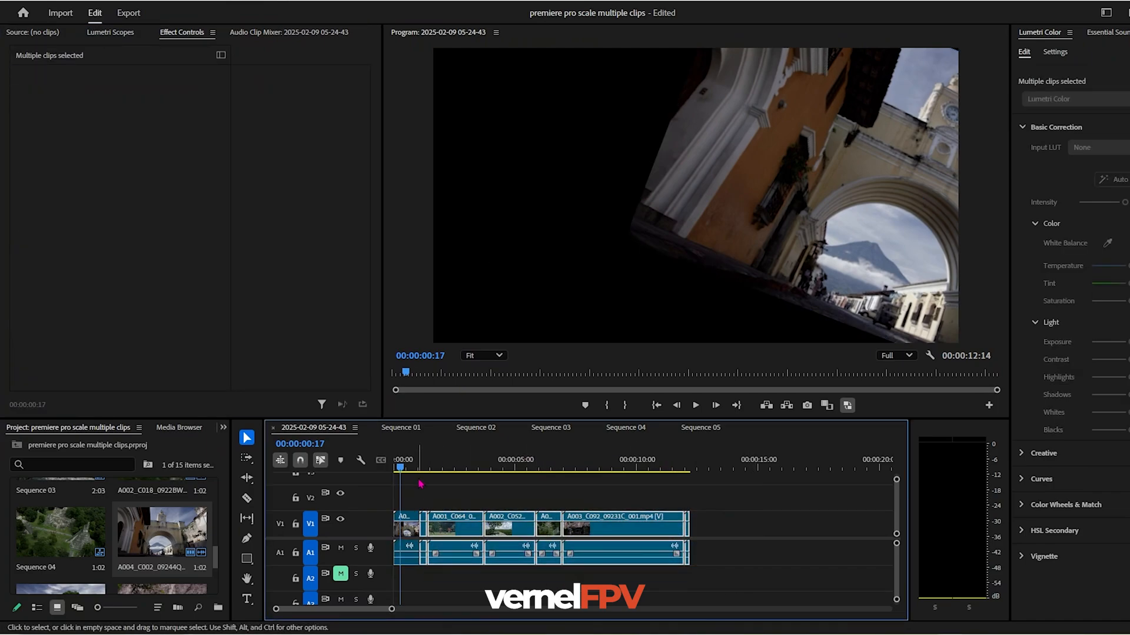
Paste the copied Motion onto all selected clips and verify the first and last clips
{"action": "key", "text": "ctrl+v"}
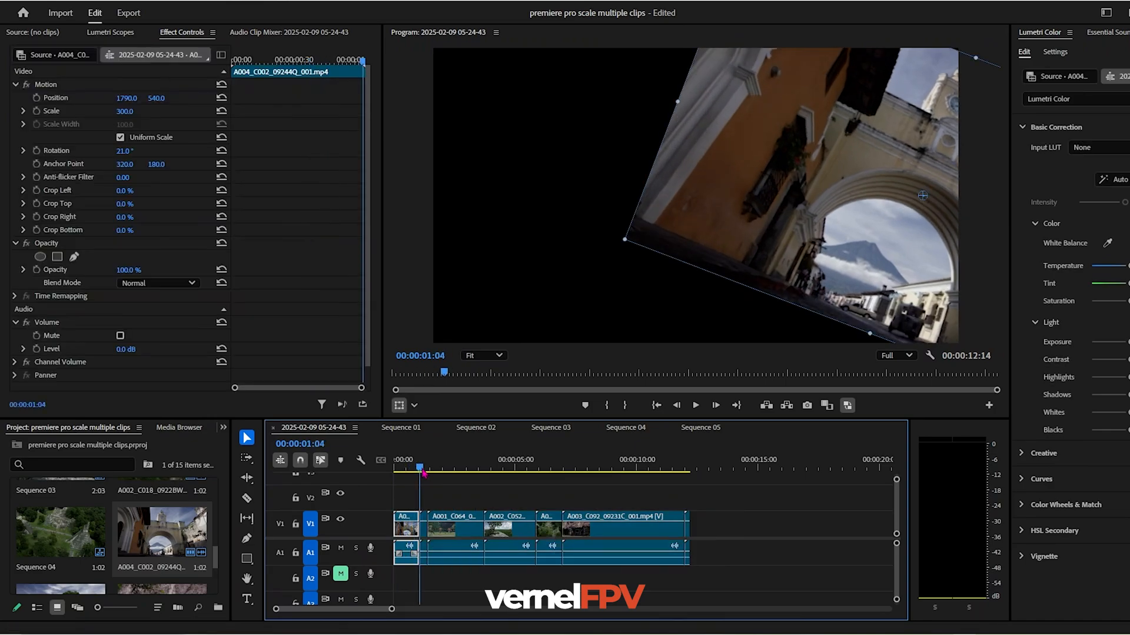
{"action": "left_click", "coordinate": [439, 466]}
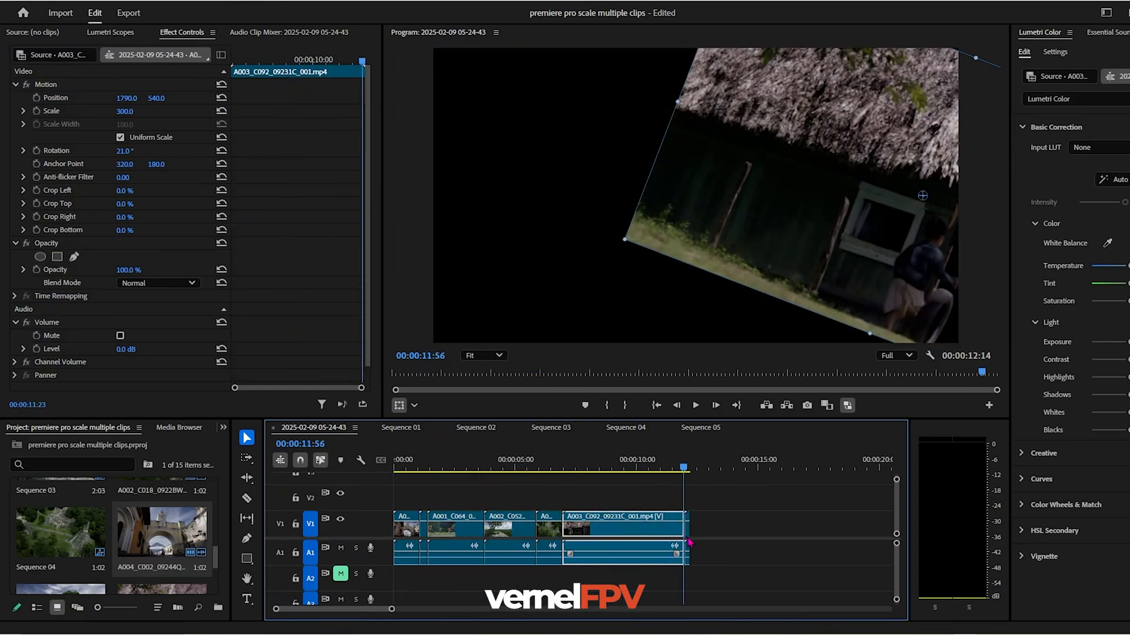
{"action": "left_click", "coordinate": [682, 468]}
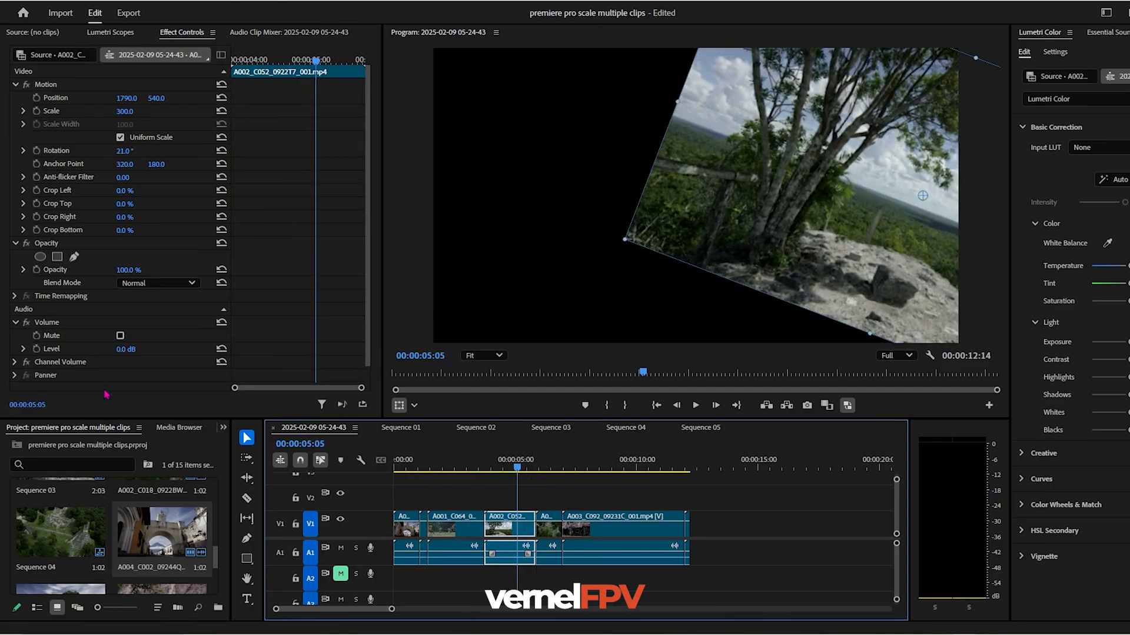
{"action": "mouse_move", "coordinate": [114, 384]}
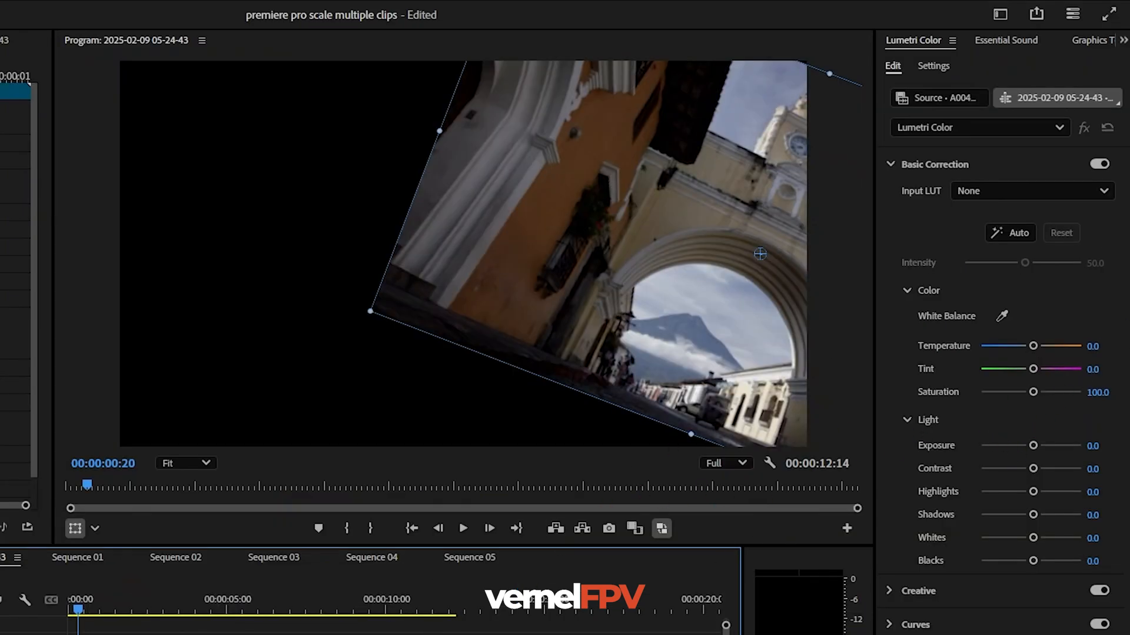
Drop the first clip's Lumetri Color Saturation to 0 for black and white
{"action": "left_click", "coordinate": [223, 624]}
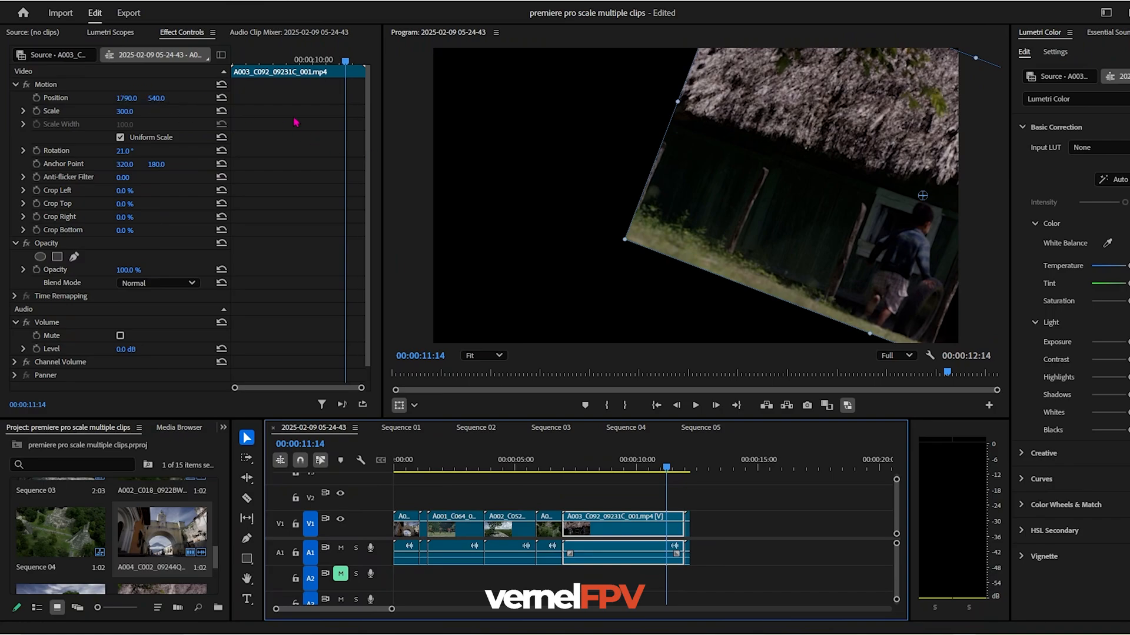
{"action": "mouse_move", "coordinate": [414, 454]}
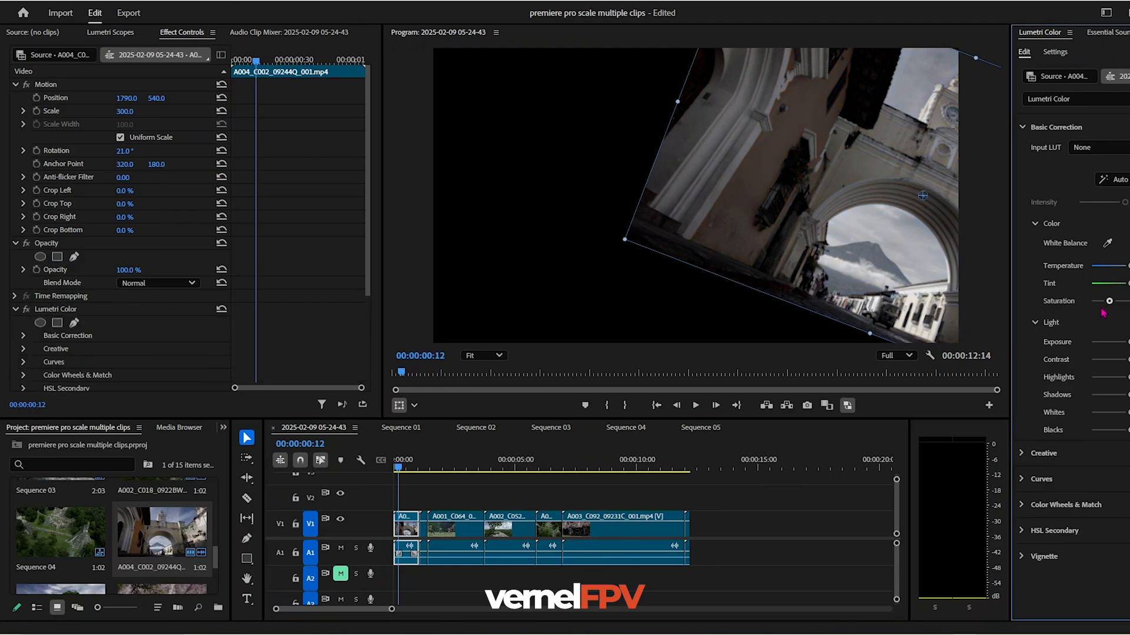
{"action": "left_click_drag", "start_coordinate": [1103, 300], "coordinate": [1091, 301]}
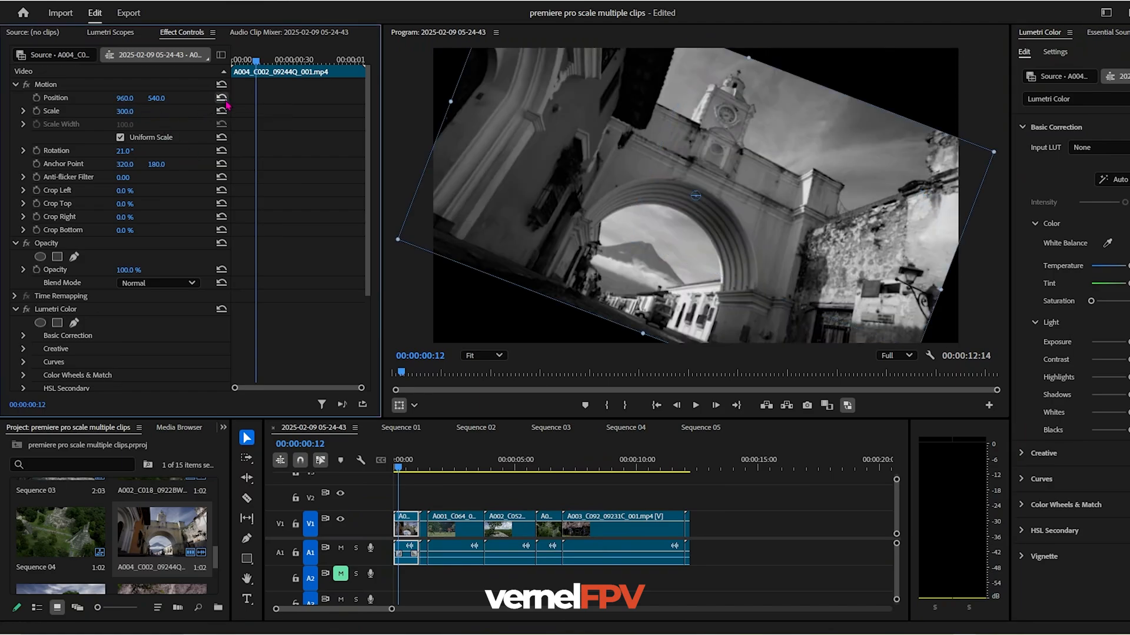
{"action": "mouse_move", "coordinate": [221, 111]}
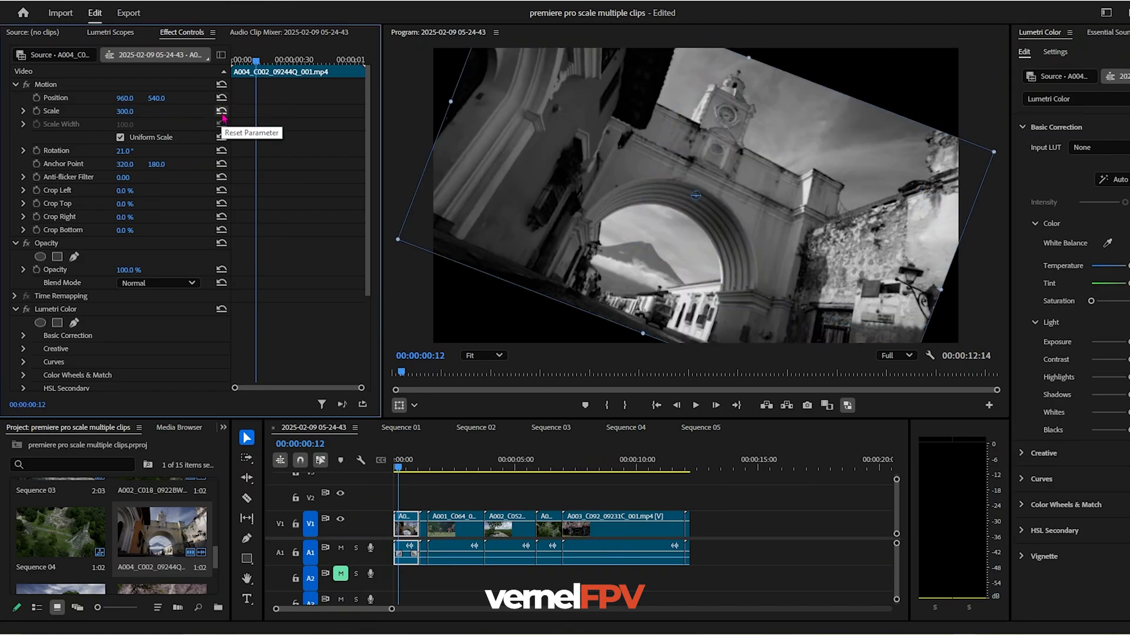
Reset the first clip to Scale 200 with 0° rotation, then select the later clips
{"action": "left_click", "coordinate": [222, 111]}
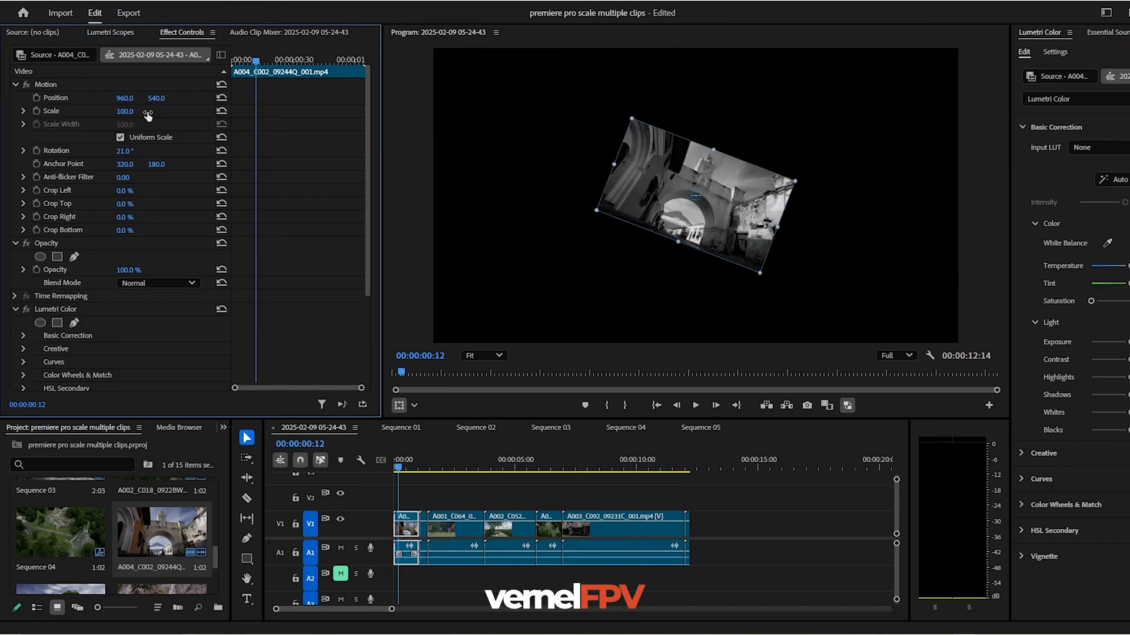
{"action": "left_click", "coordinate": [125, 111]}
{"action": "type", "text": "200"}
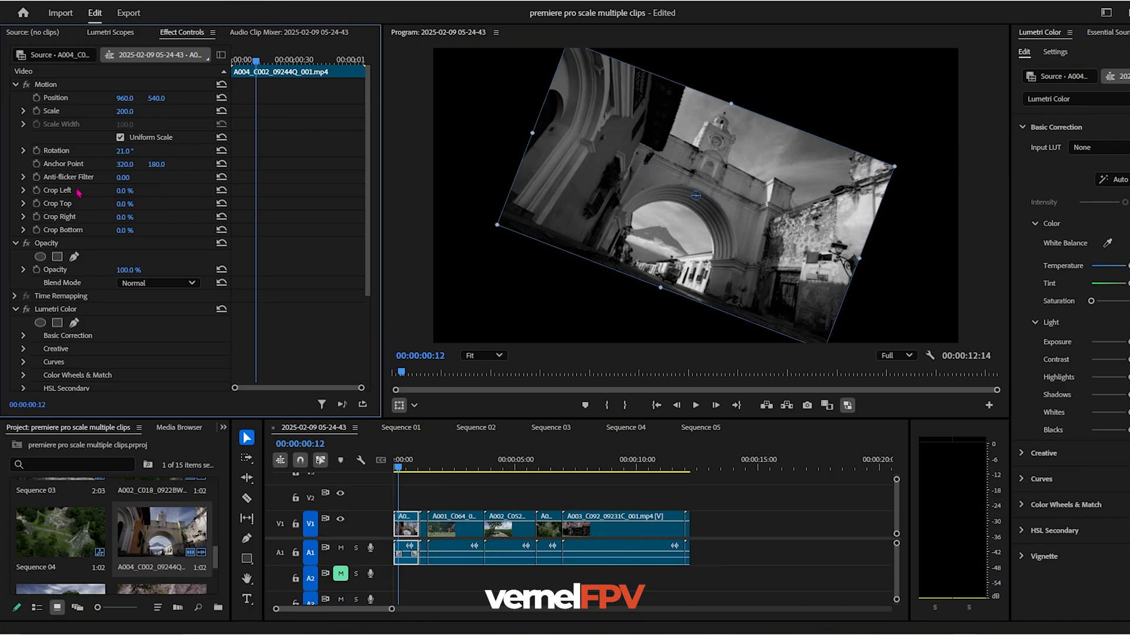
{"action": "mouse_move", "coordinate": [221, 151]}
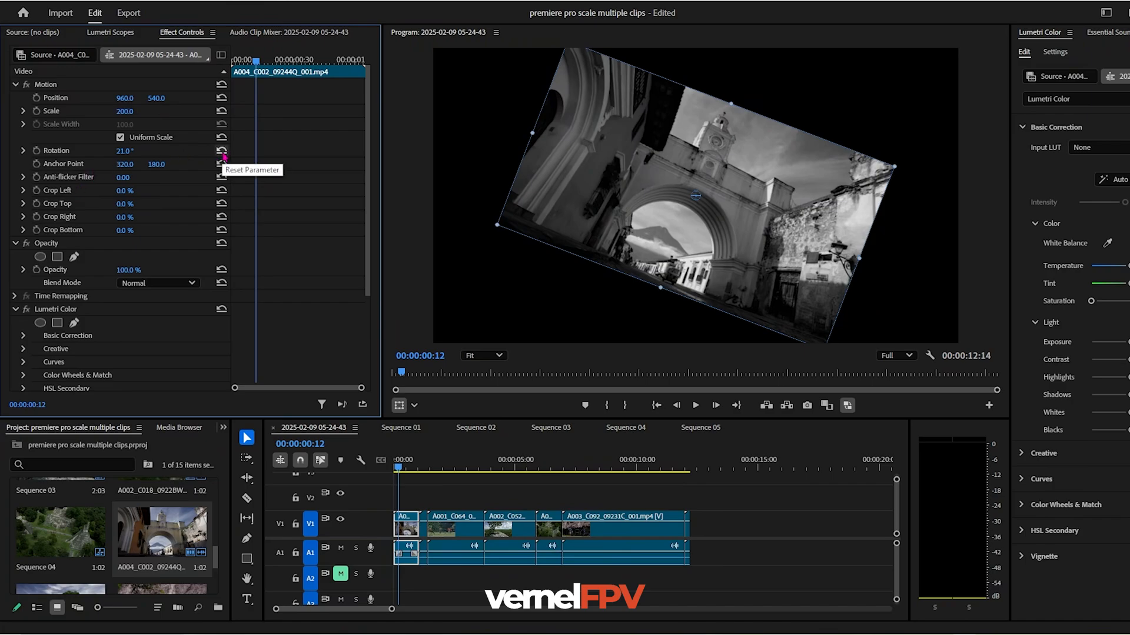
{"action": "left_click", "coordinate": [221, 151]}
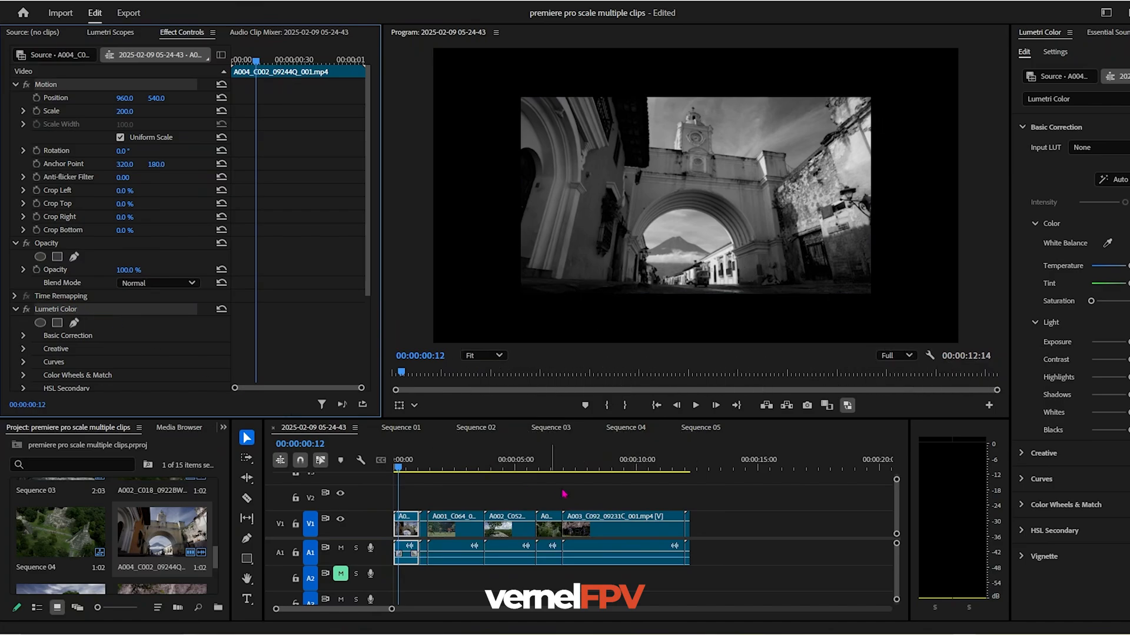
{"action": "left_click_drag", "start_coordinate": [526, 508], "coordinate": [778, 562]}
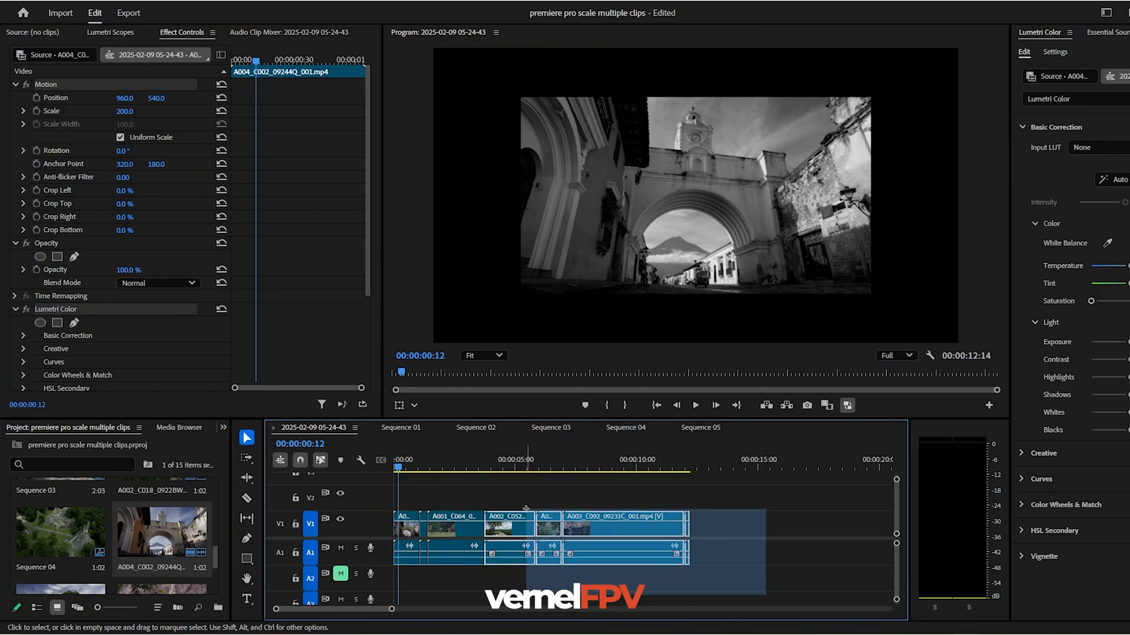